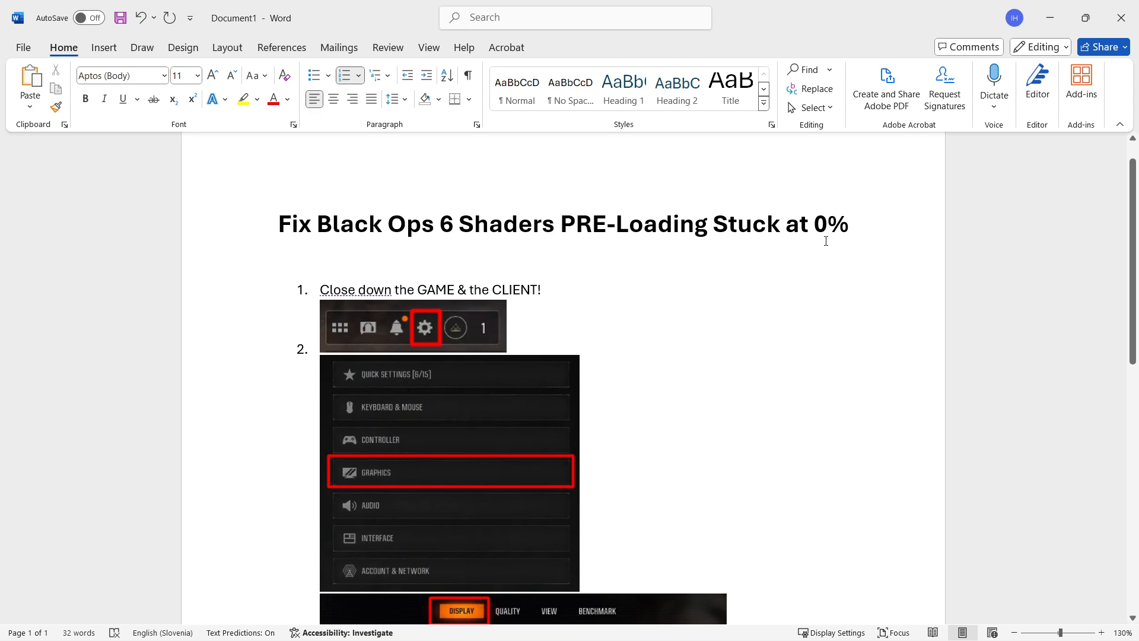
mouse_move(949, 308)
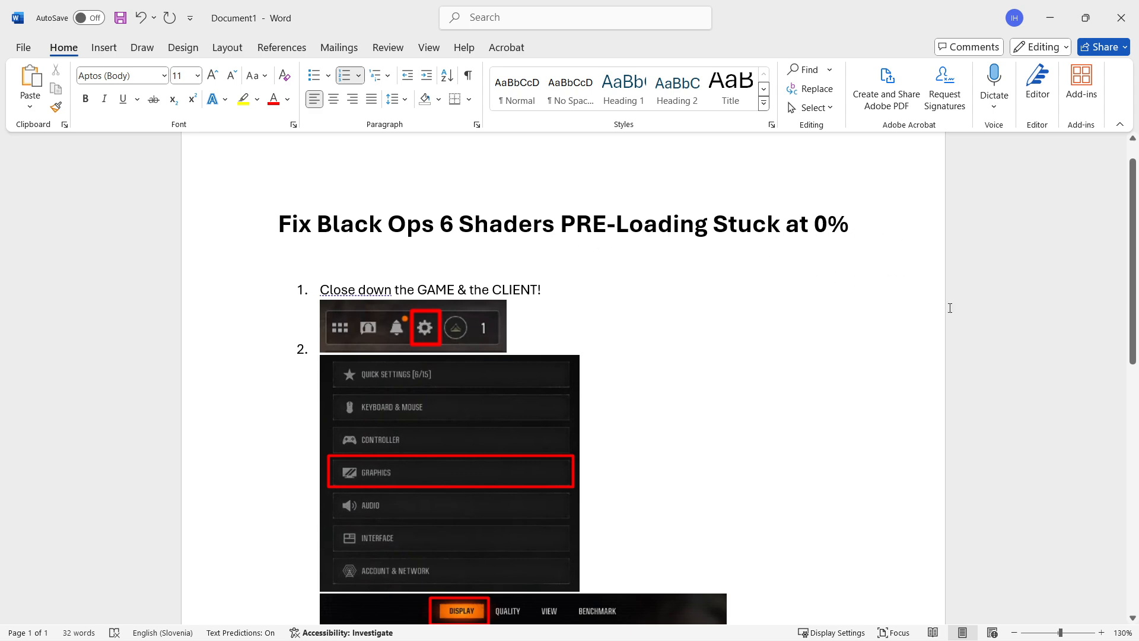
mouse_move(668, 247)
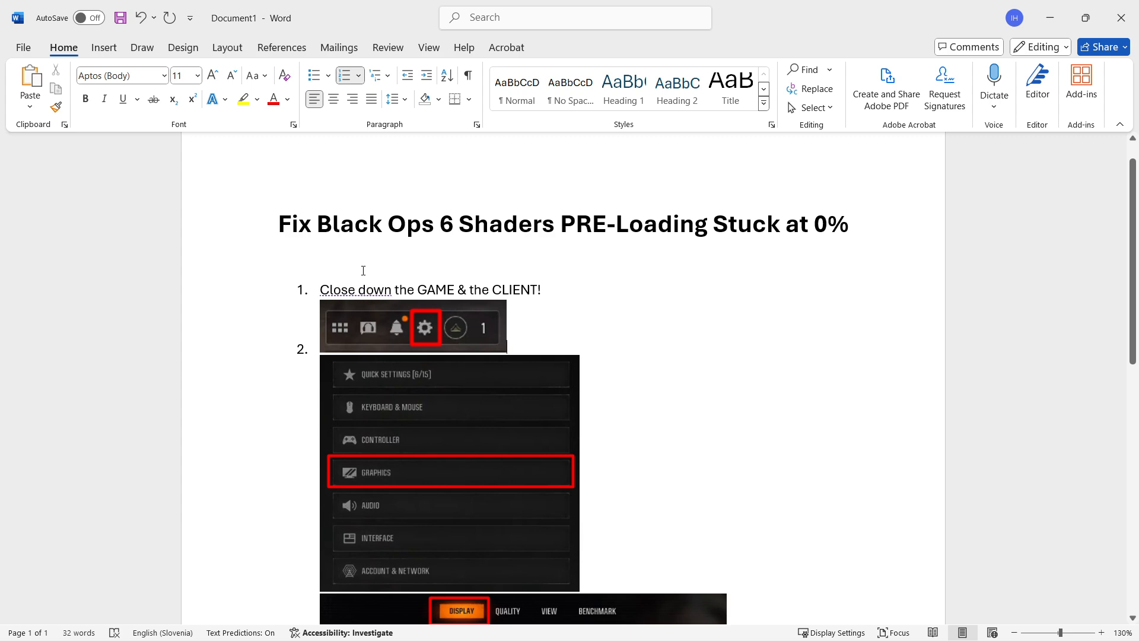
mouse_move(477, 286)
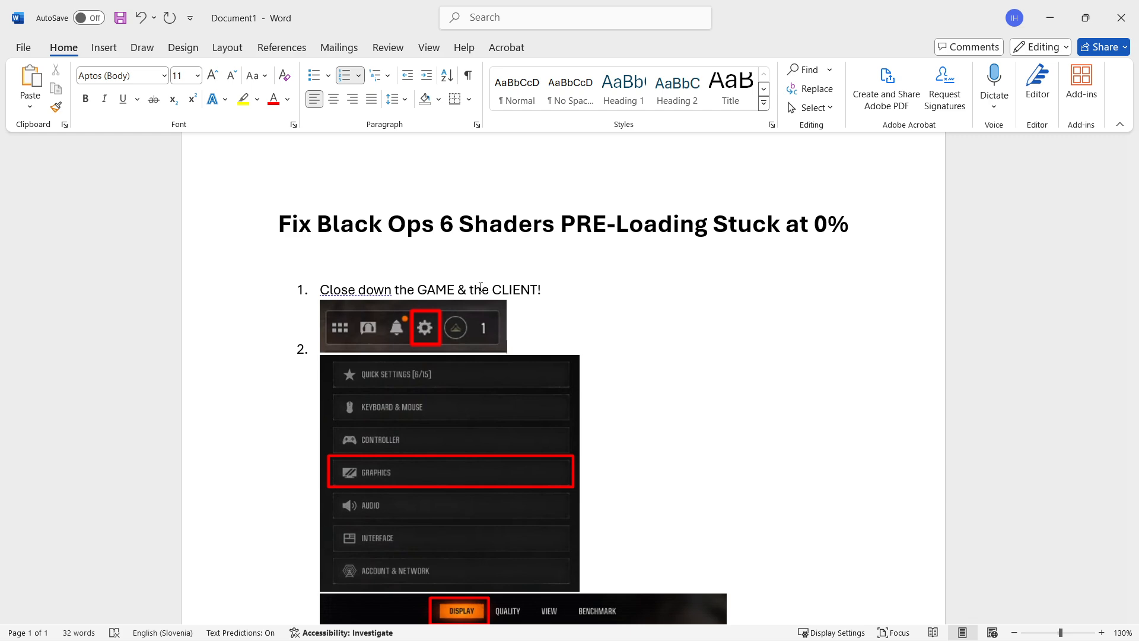
mouse_move(421, 320)
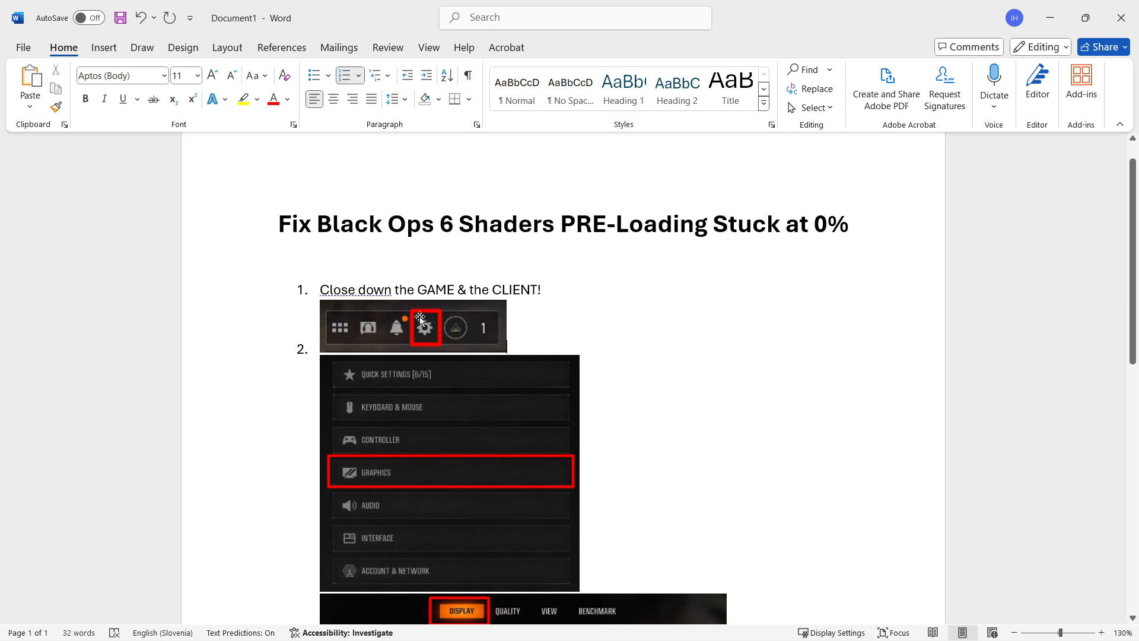
Step: Scroll past the graphics settings screenshots to step 3, deleting the shader cache
scroll("down", 3)
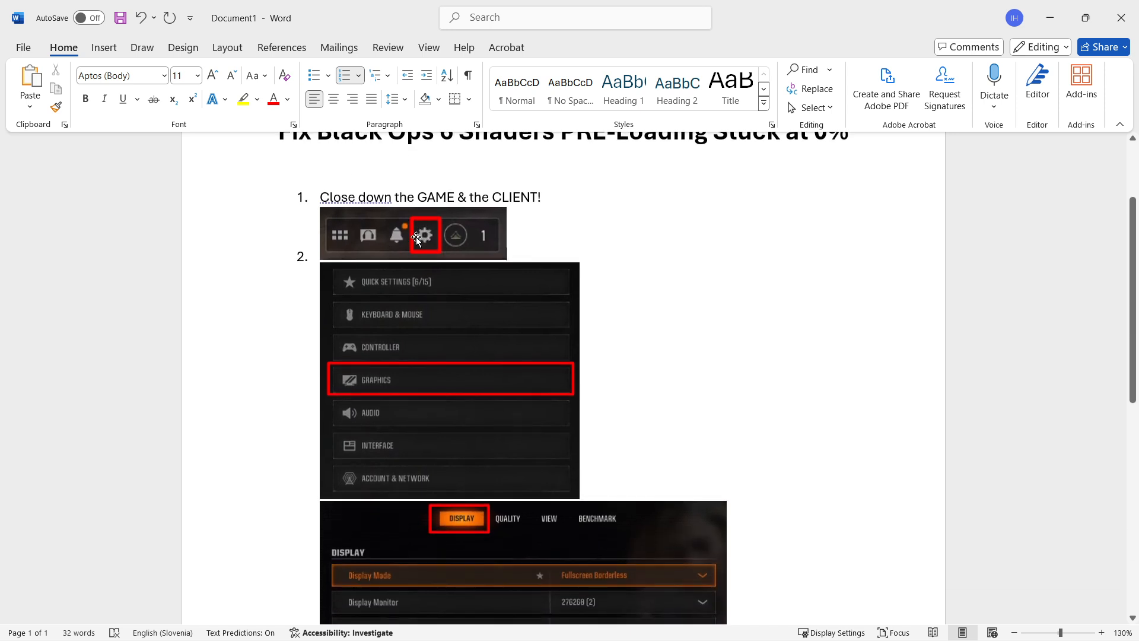
scroll("down", 3)
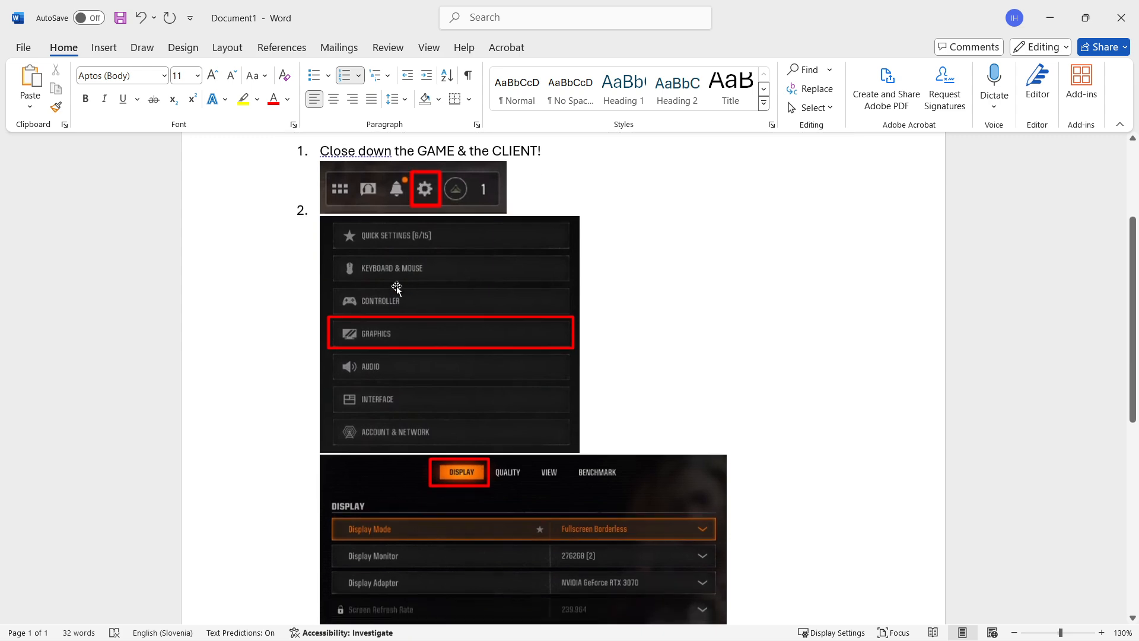
scroll("down", 3)
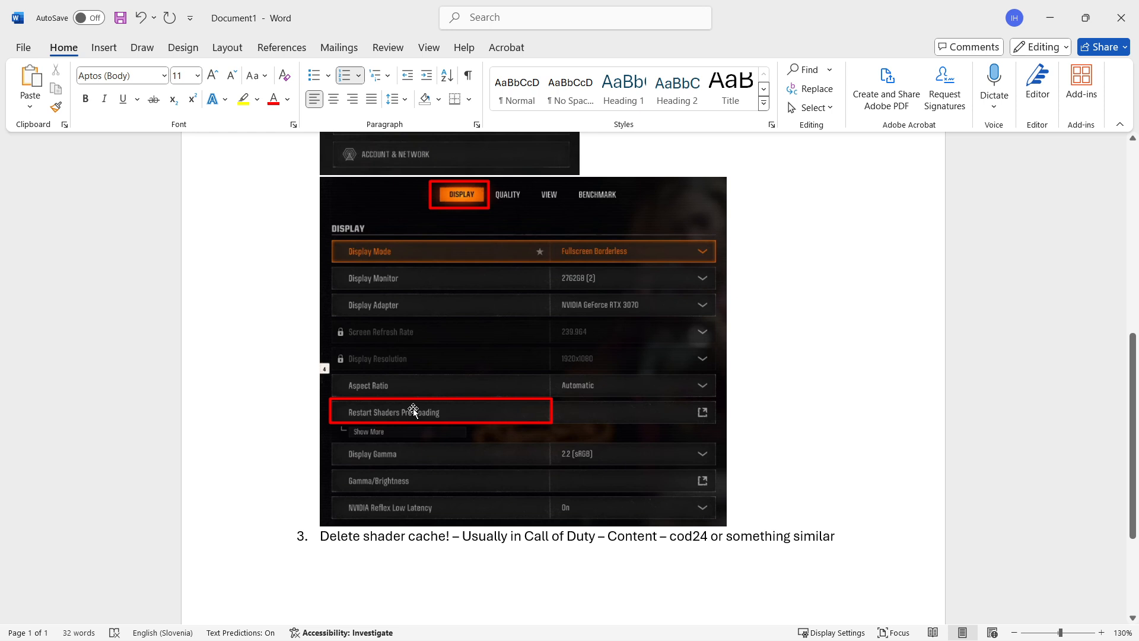
mouse_move(408, 384)
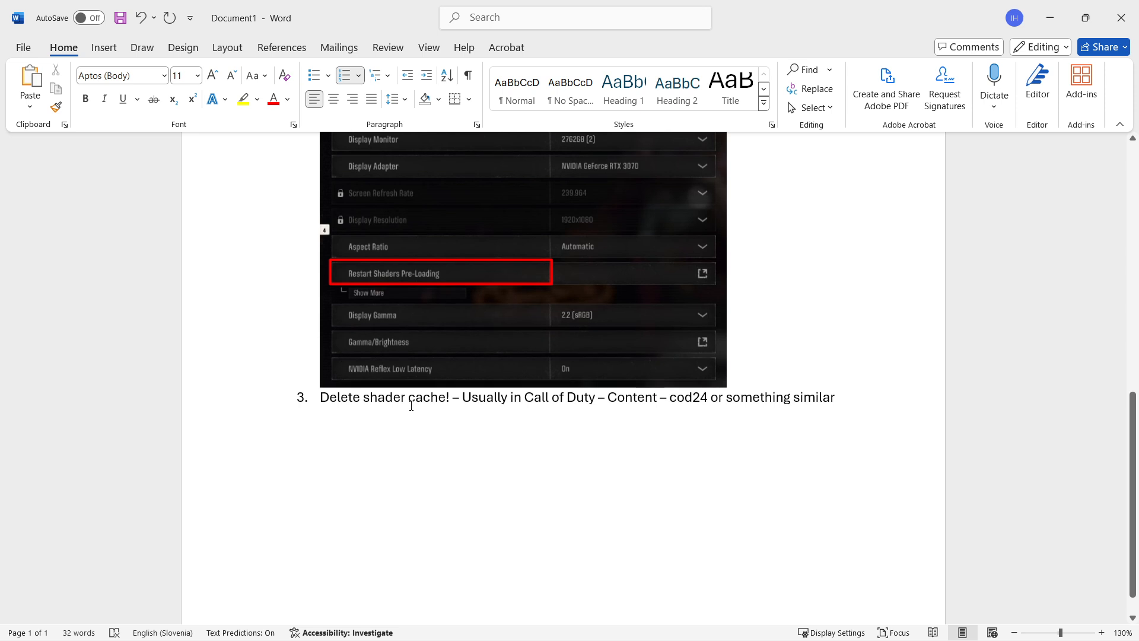
Step: Bring the Steam library's Call of Duty page to the front from the taskbar
scroll("down", 3)
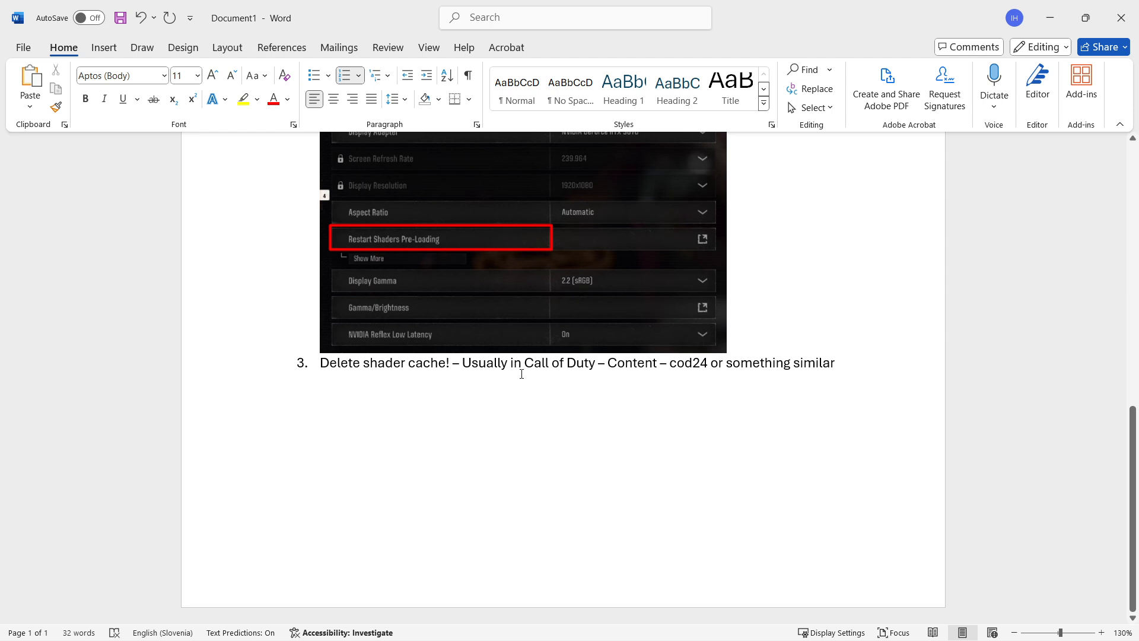
mouse_move(628, 367)
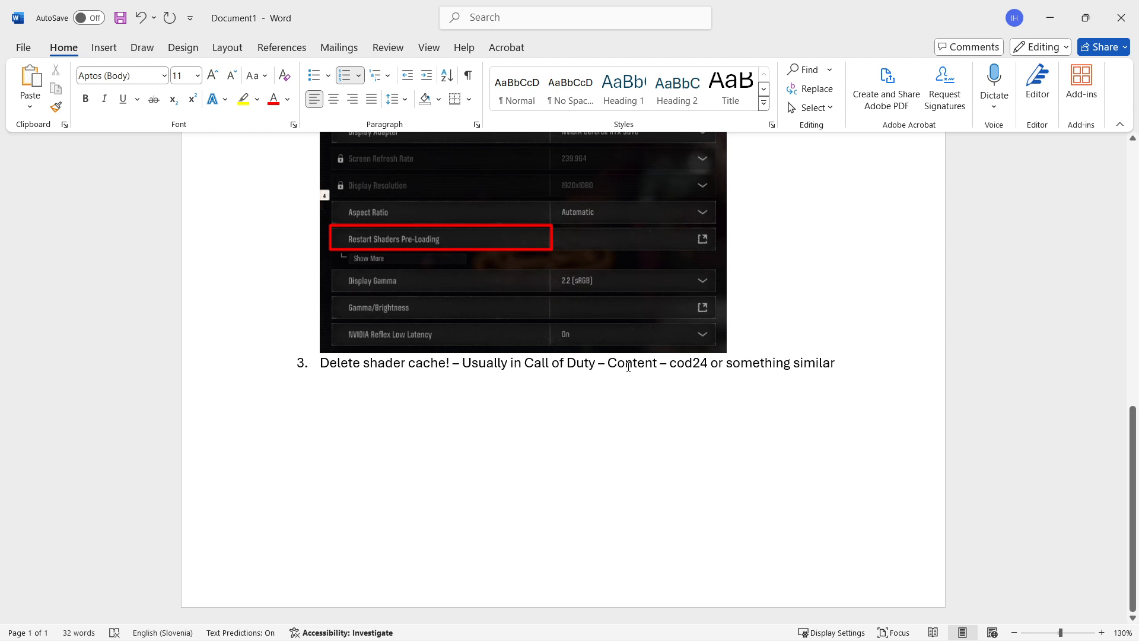
mouse_move(676, 374)
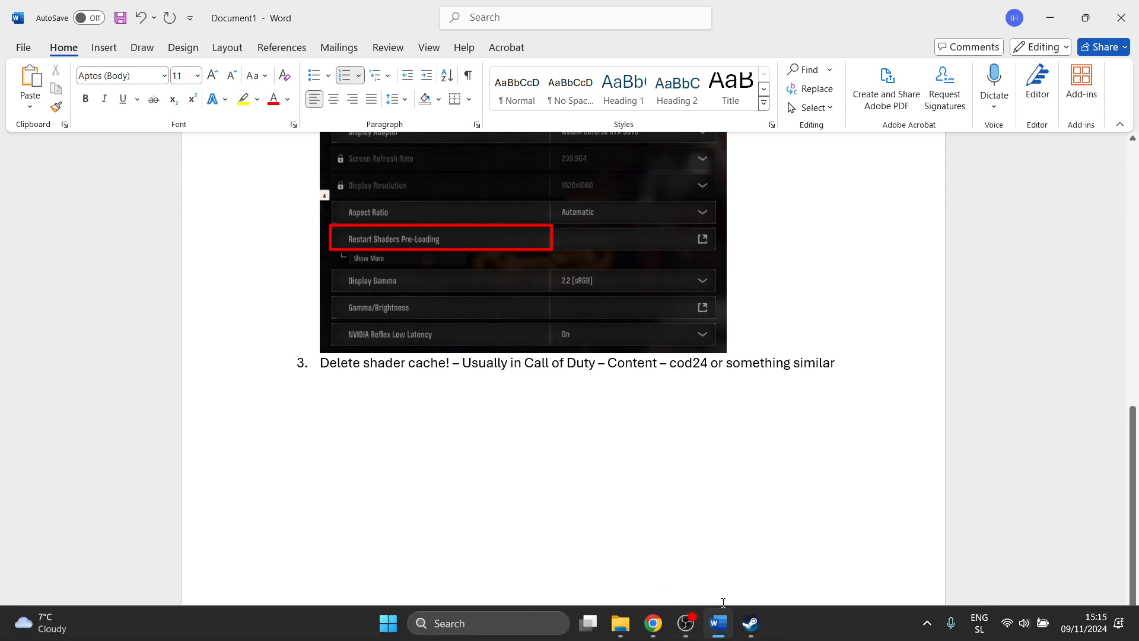
left_click(750, 623)
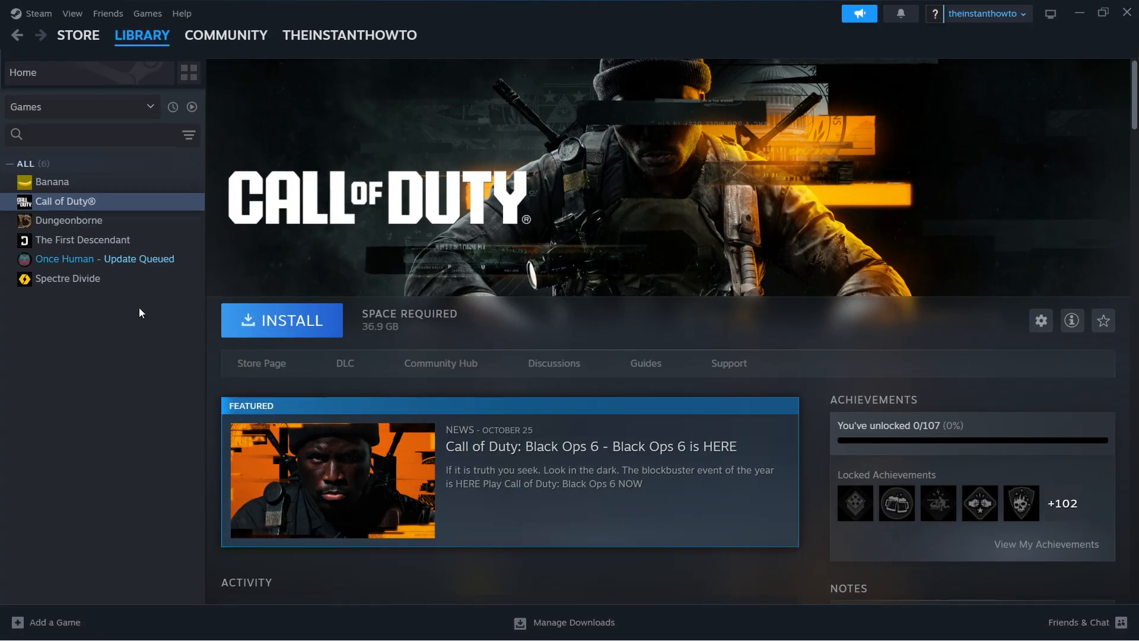
mouse_move(38, 222)
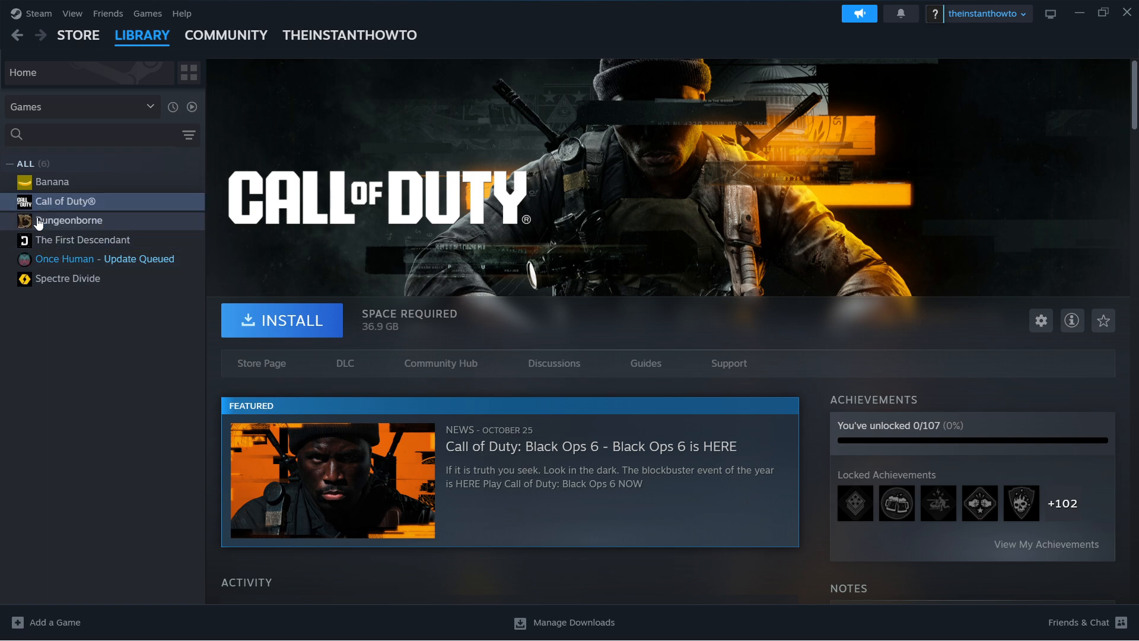
Step: Browse Once Human's Installed Files from its Properties to open the install folder in File Explorer
right_click(64, 259)
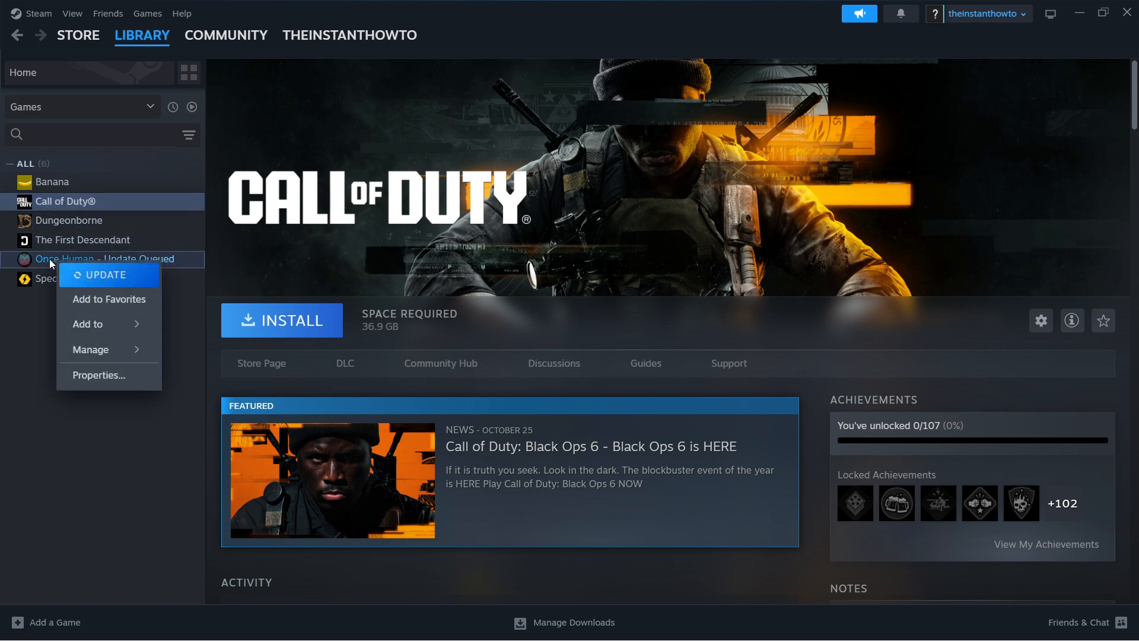
mouse_move(49, 264)
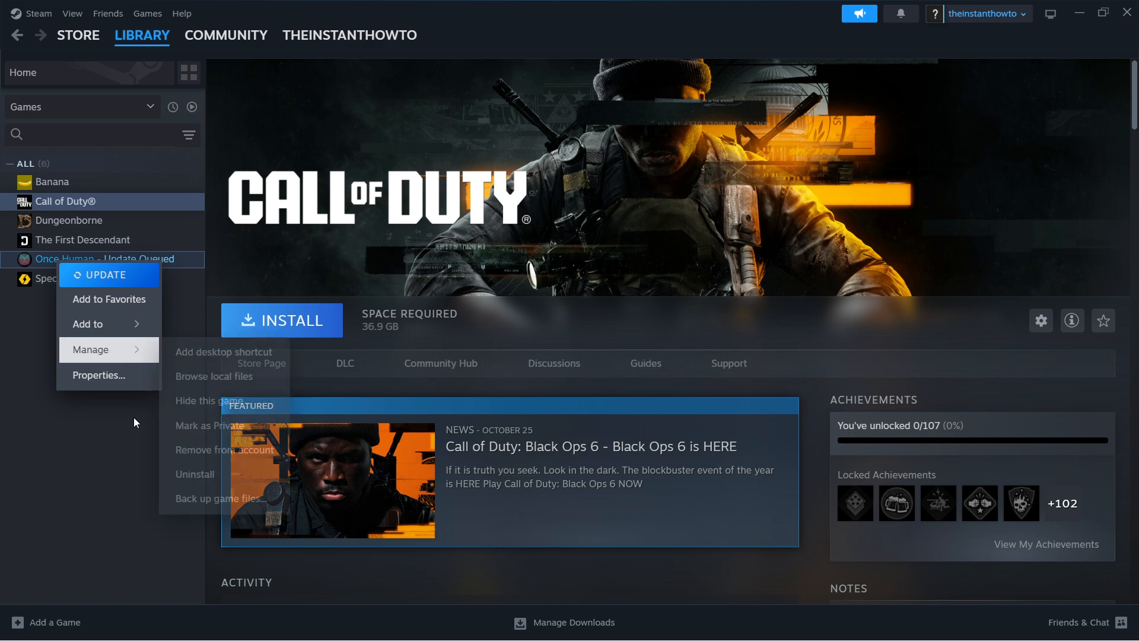
left_click(99, 375)
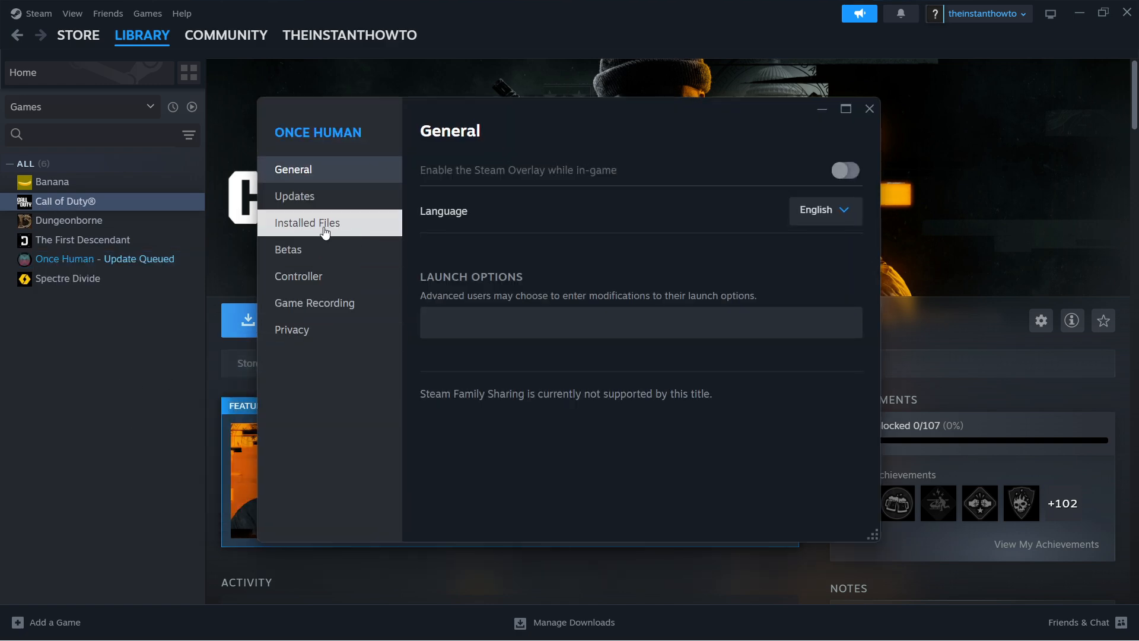
left_click(307, 221)
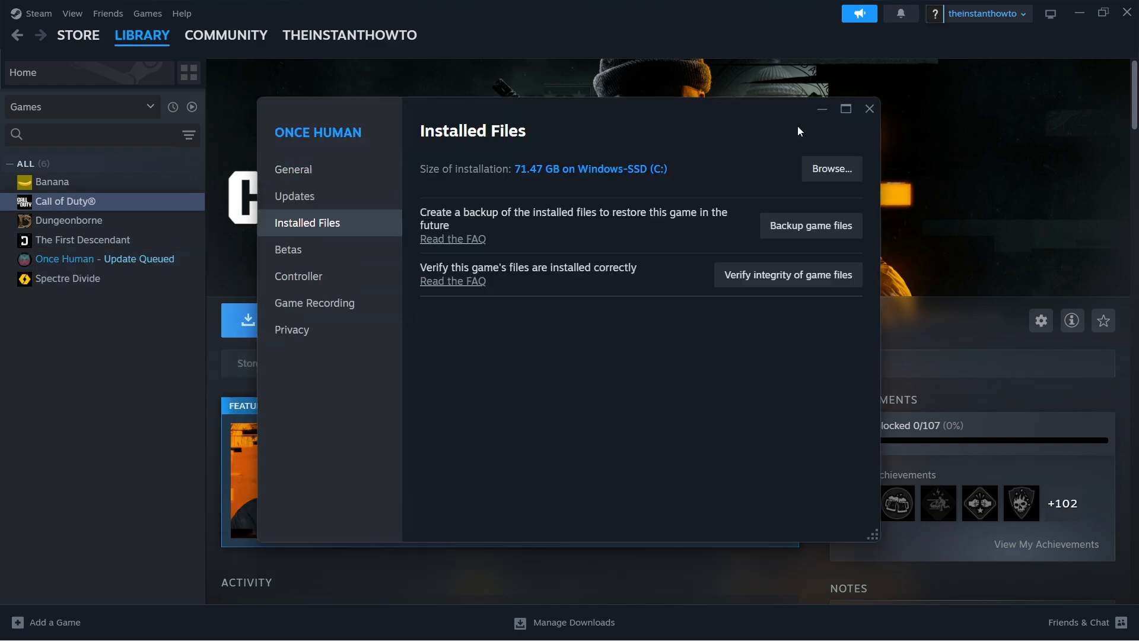
left_click(831, 168)
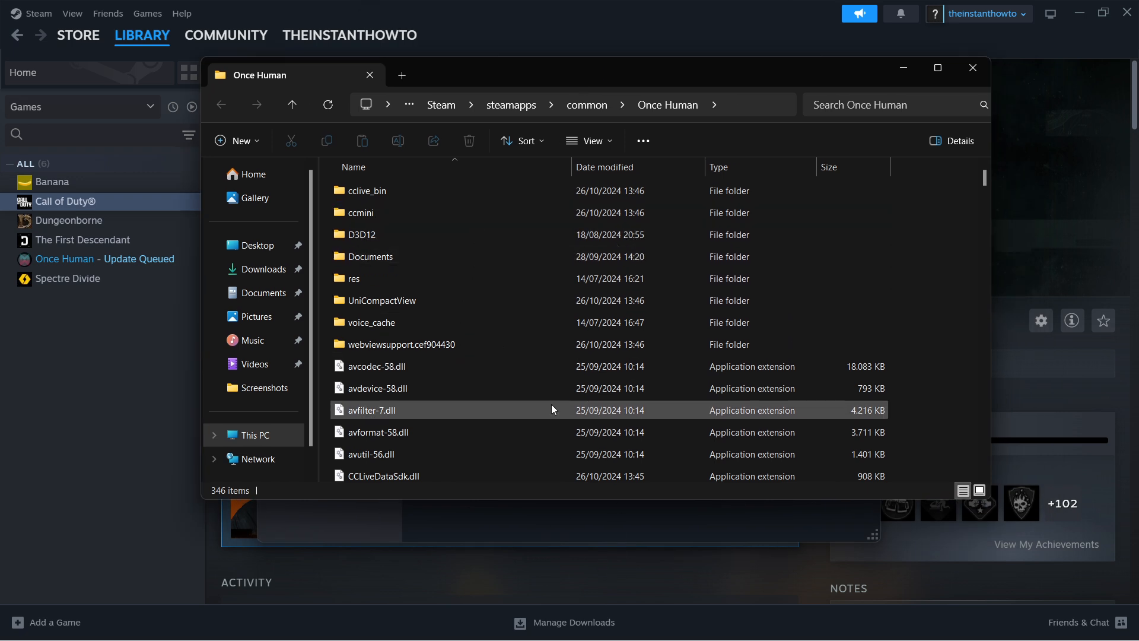
Step: Close the Once Human folder window and bring the Word shader-fix guide back on screen
left_click(717, 624)
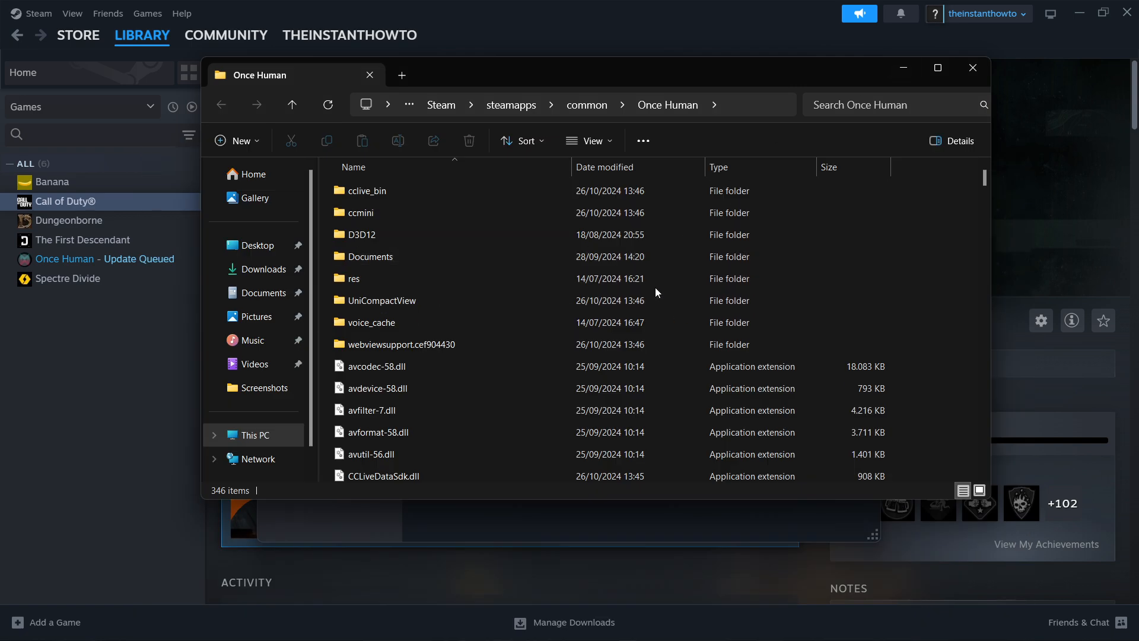
left_click(372, 321)
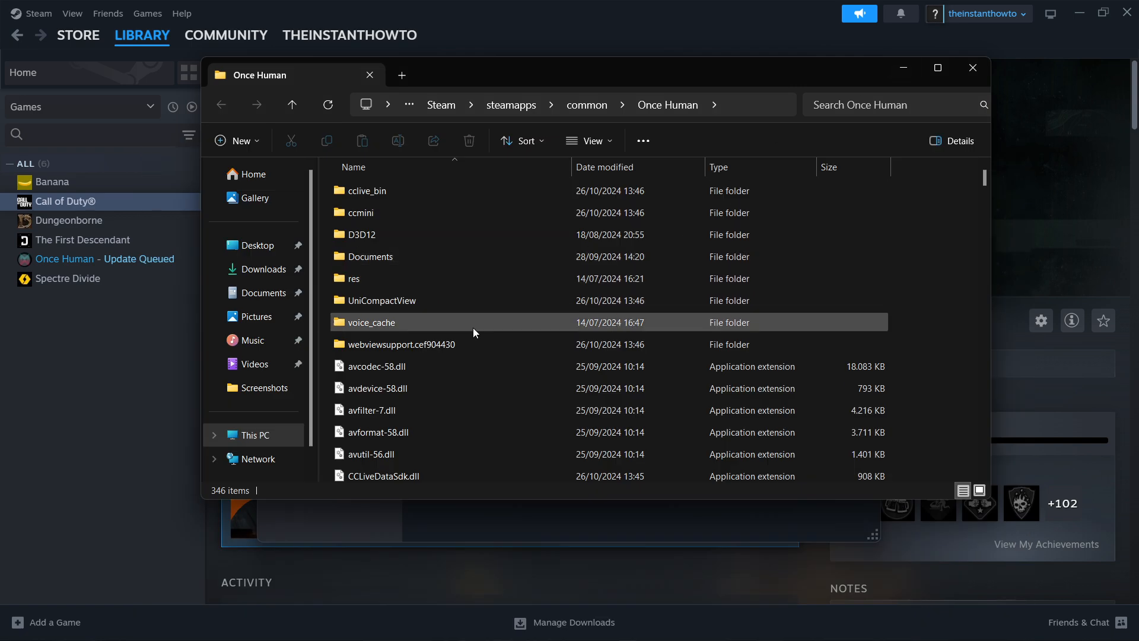
scroll("down", 3)
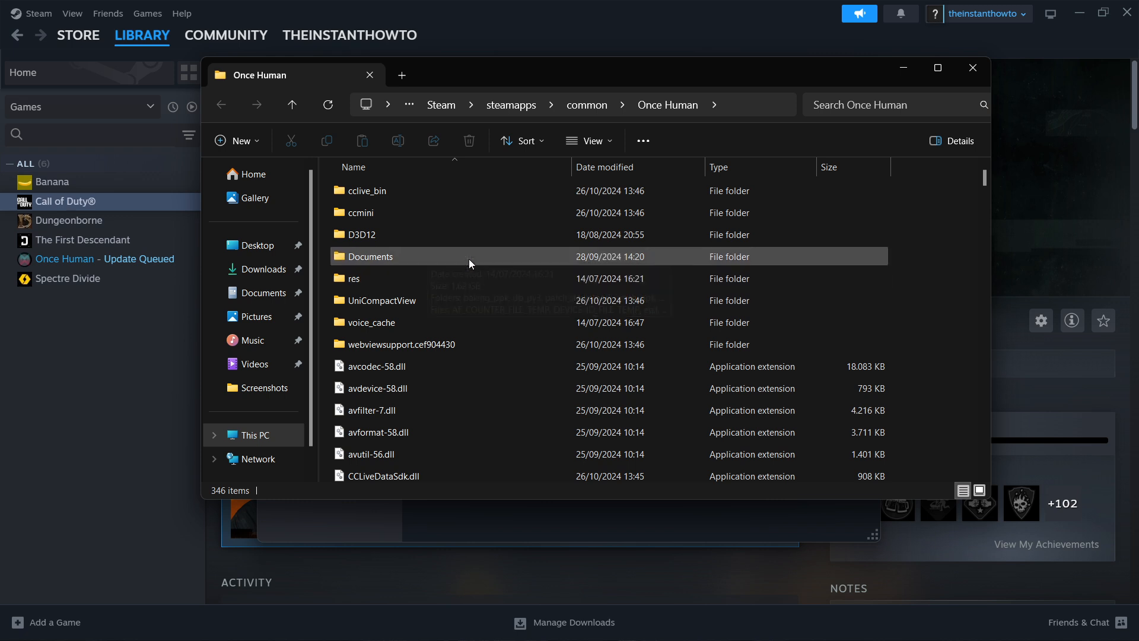
mouse_move(387, 278)
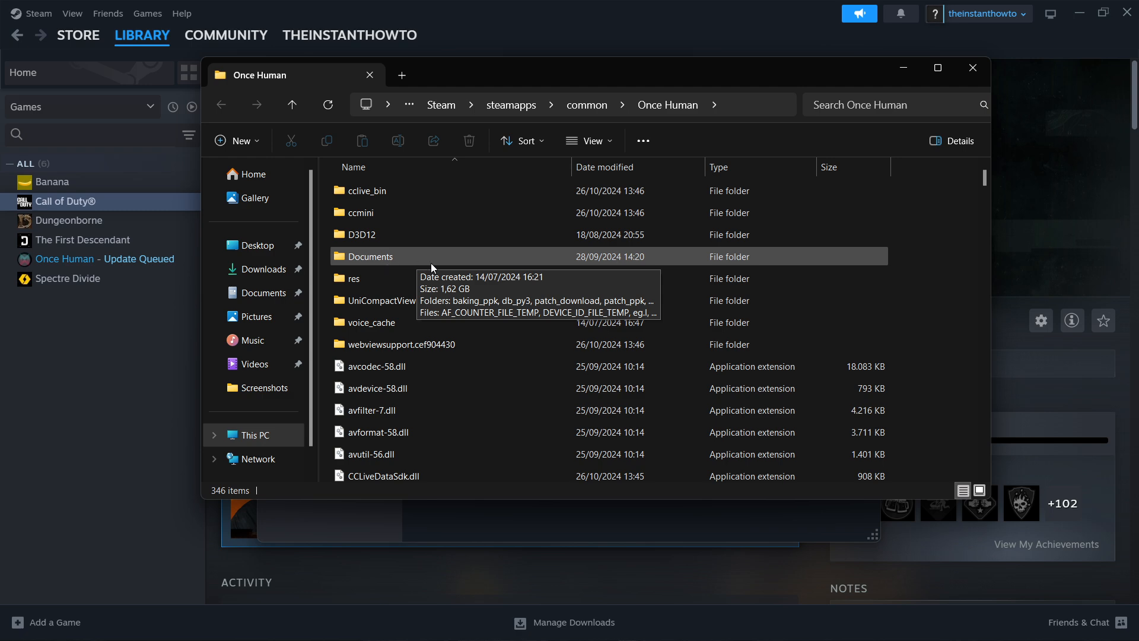
mouse_move(917, 288)
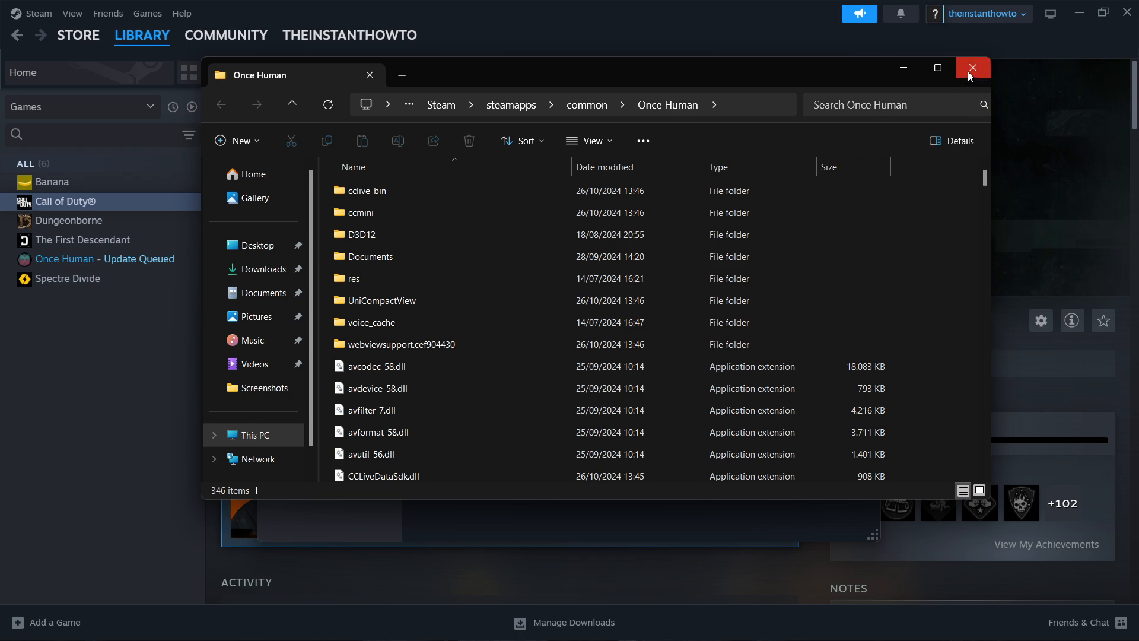
left_click(973, 68)
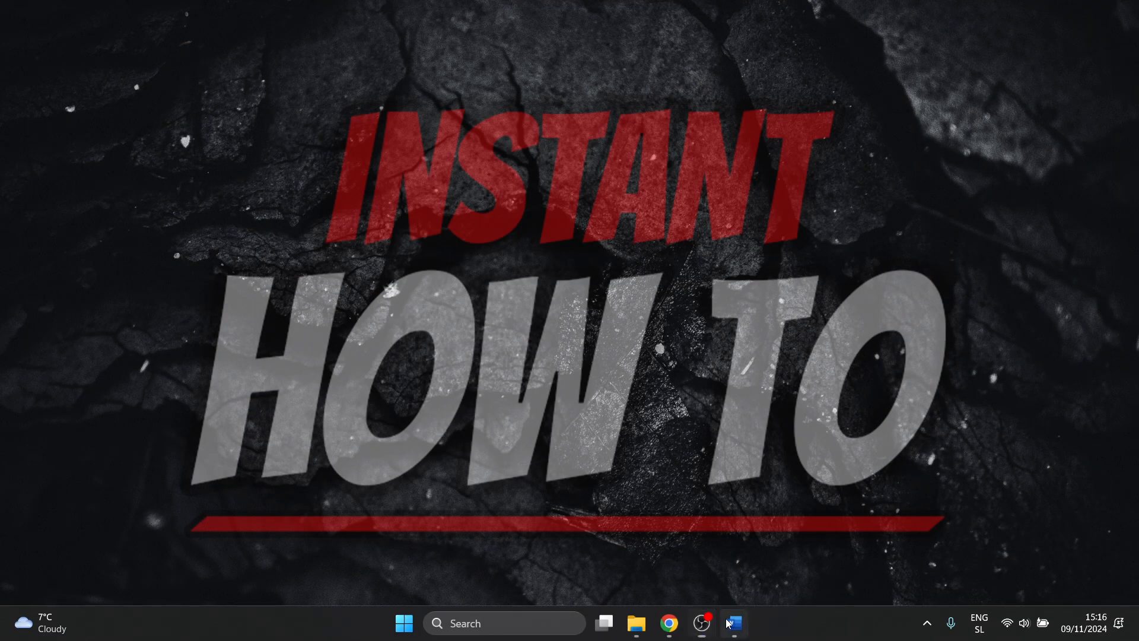
left_click(734, 623)
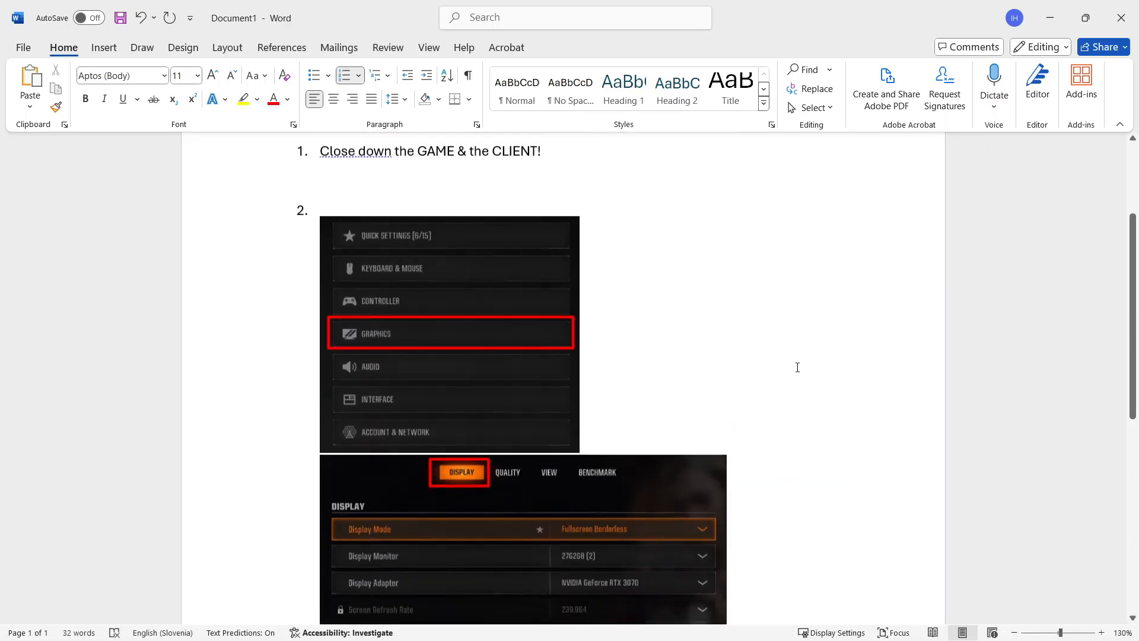